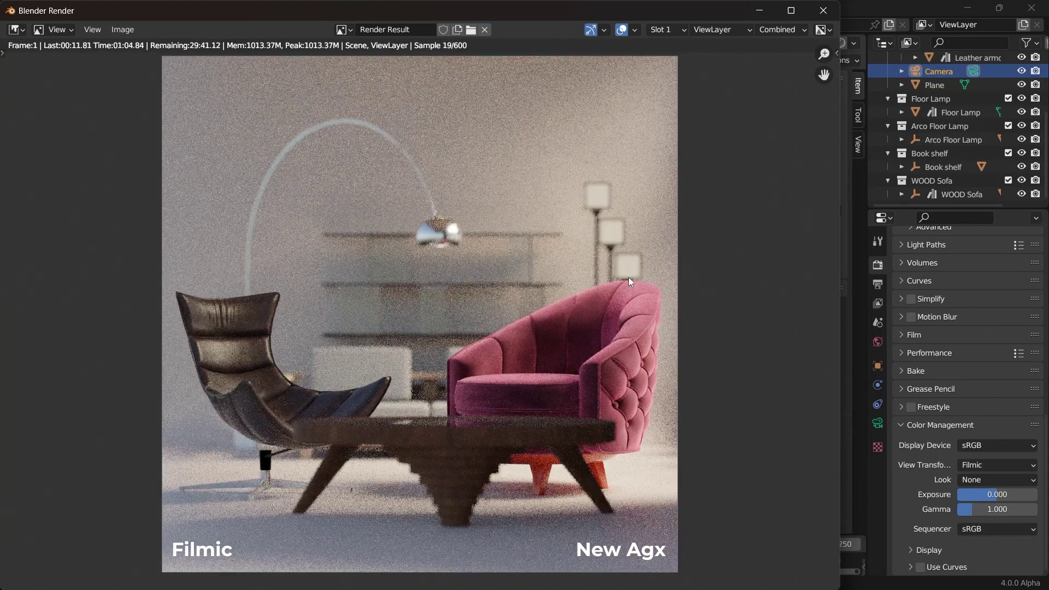
Step: Switch from the living-room comparison to the drone scene rendered under AgX
click(995, 464)
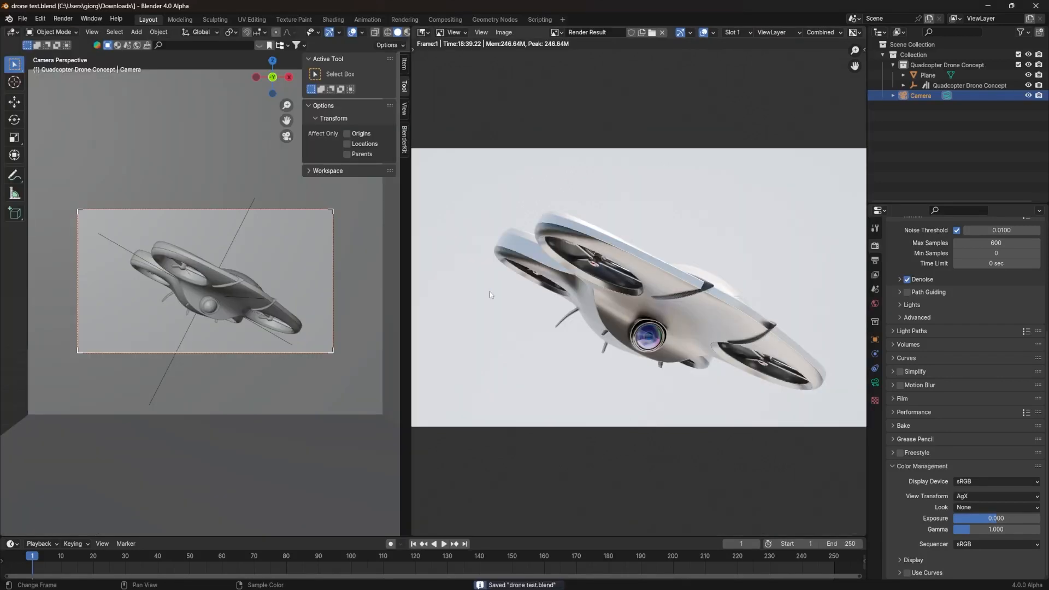
click(996, 505)
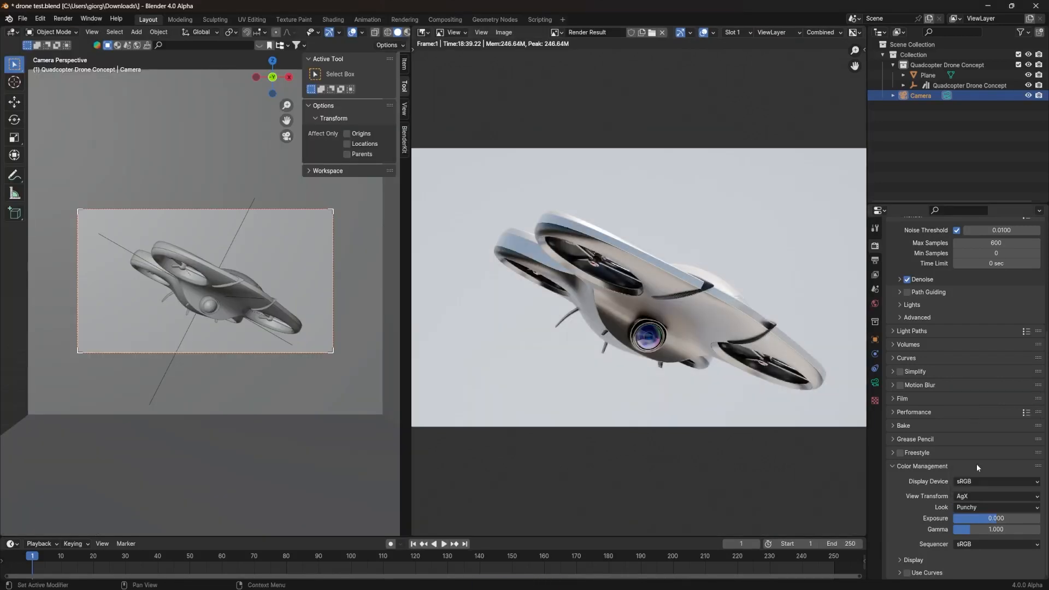
click(996, 506)
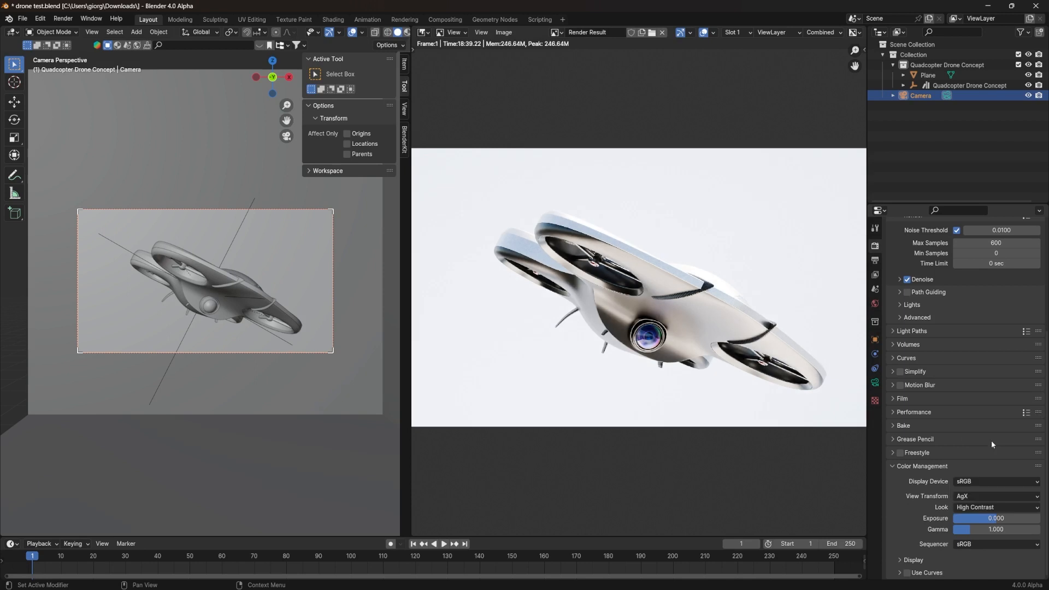
click(994, 505)
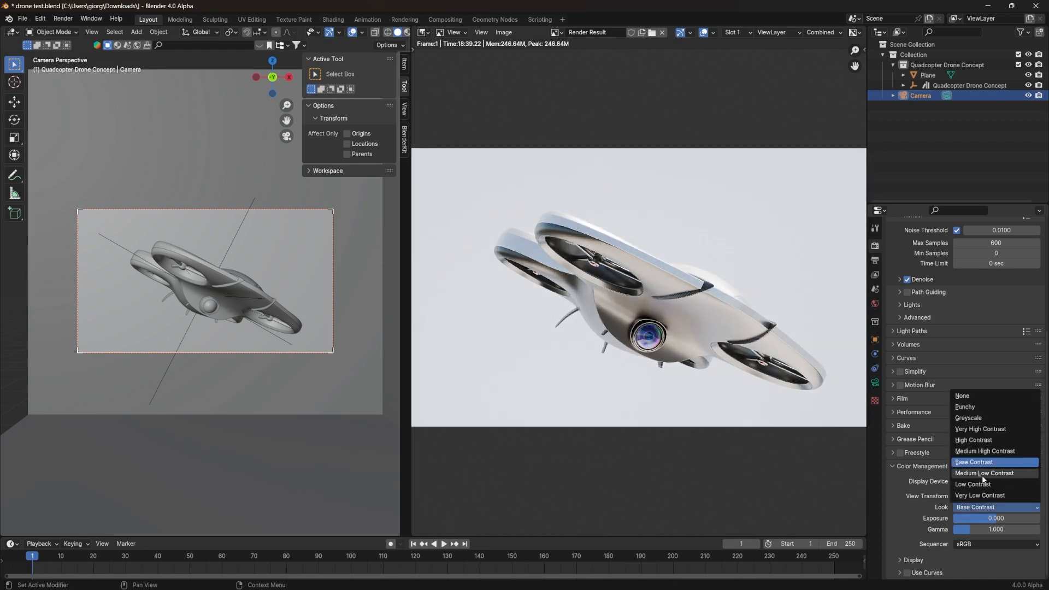
click(961, 395)
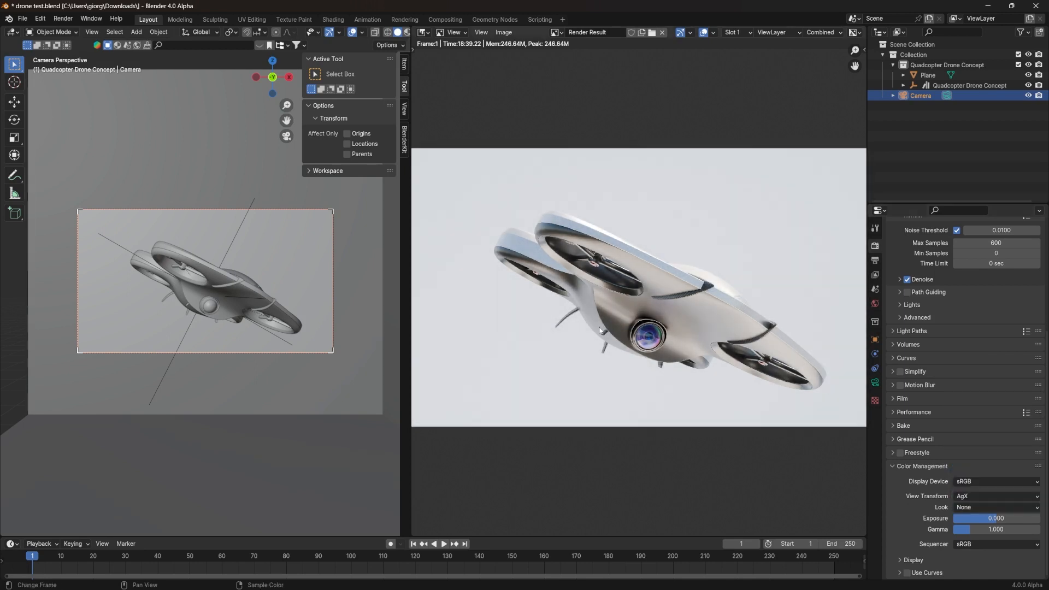
click(994, 496)
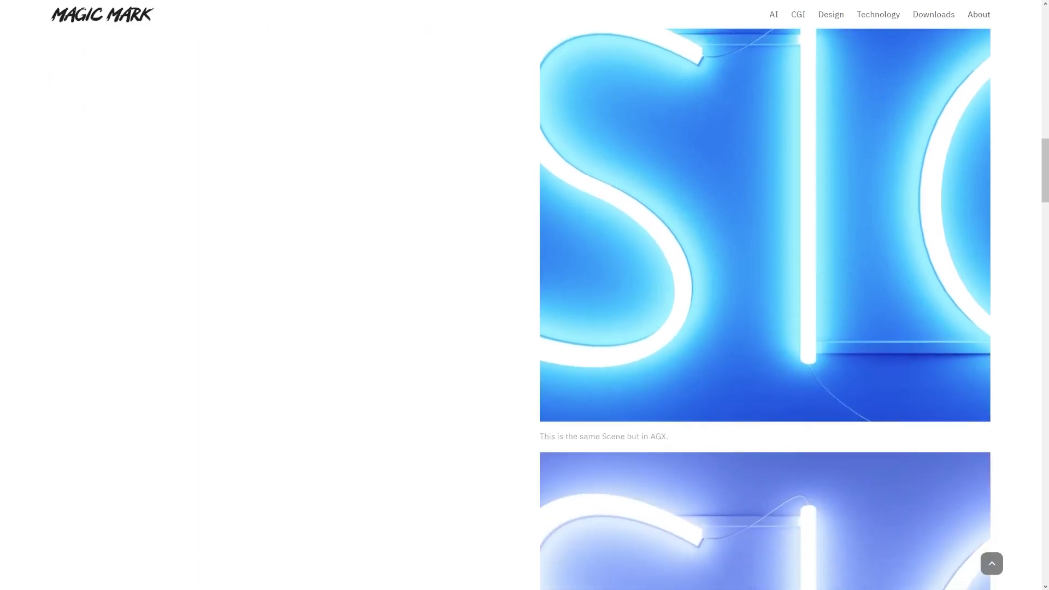
scroll(down, 3)
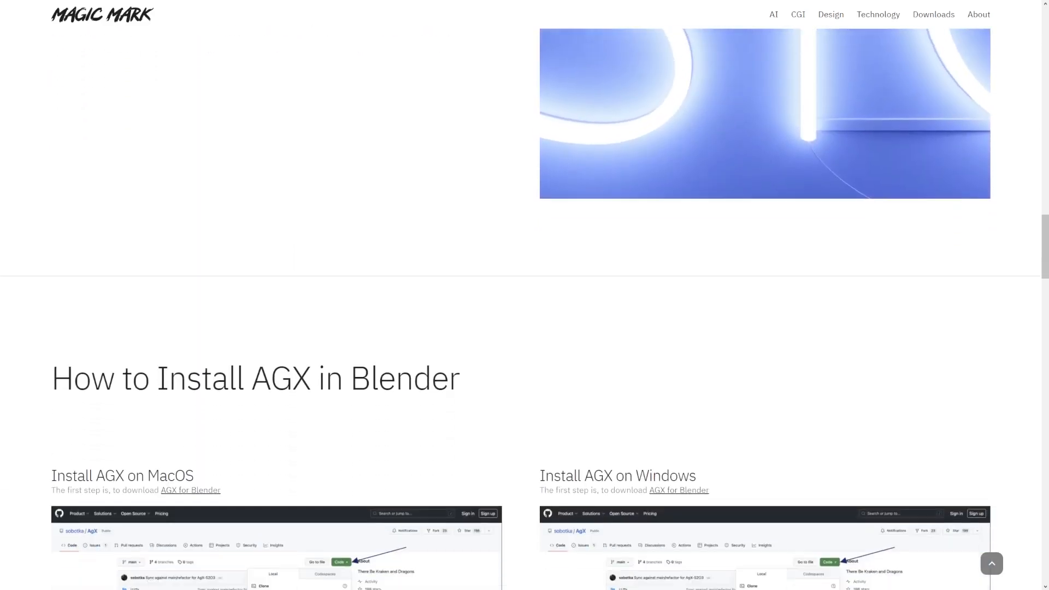
scroll(down, 3)
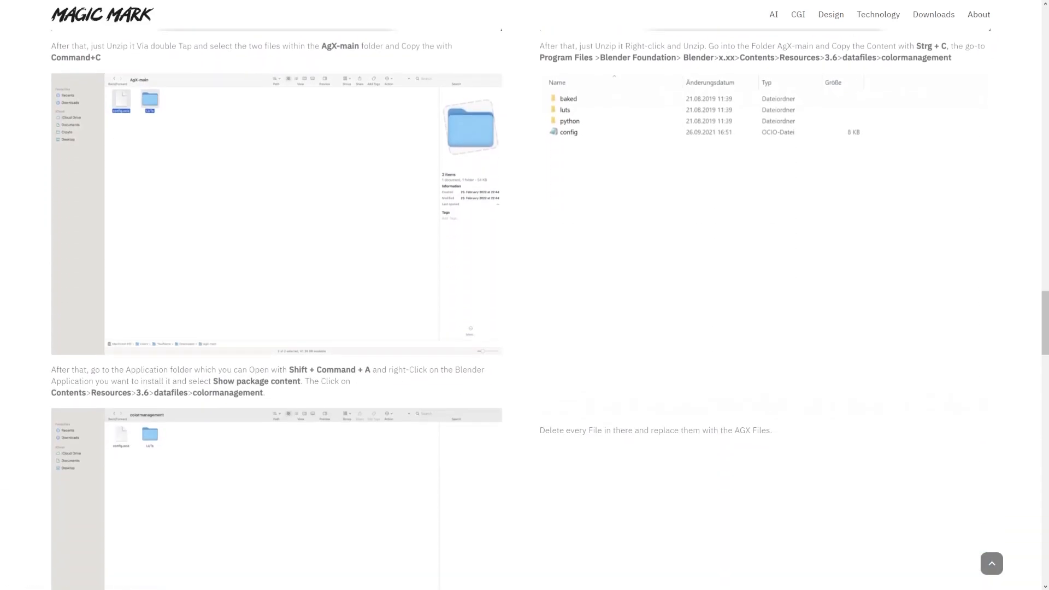
scroll(down, 3)
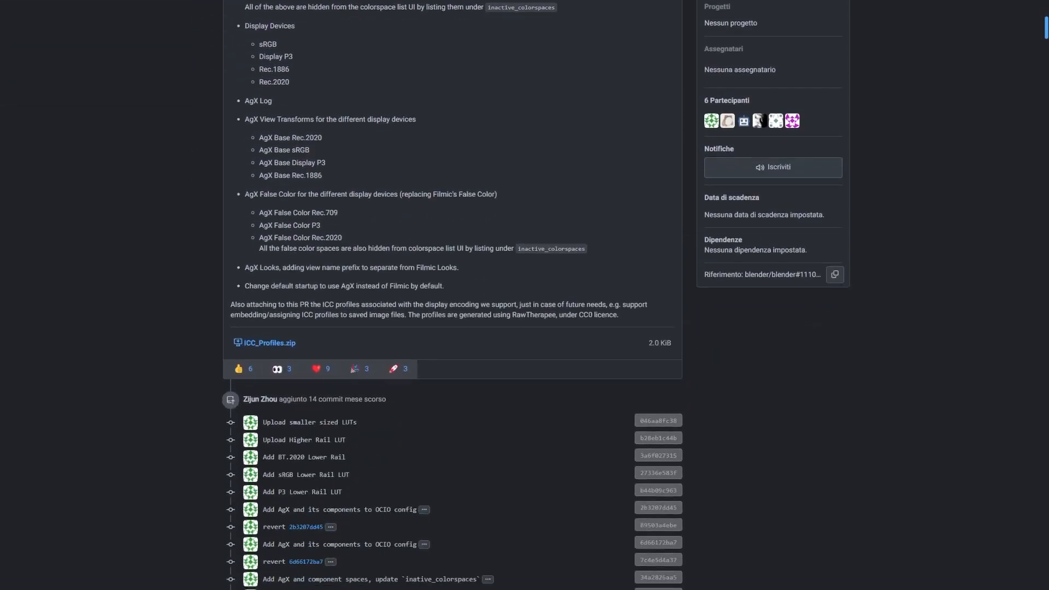
scroll(down, 3)
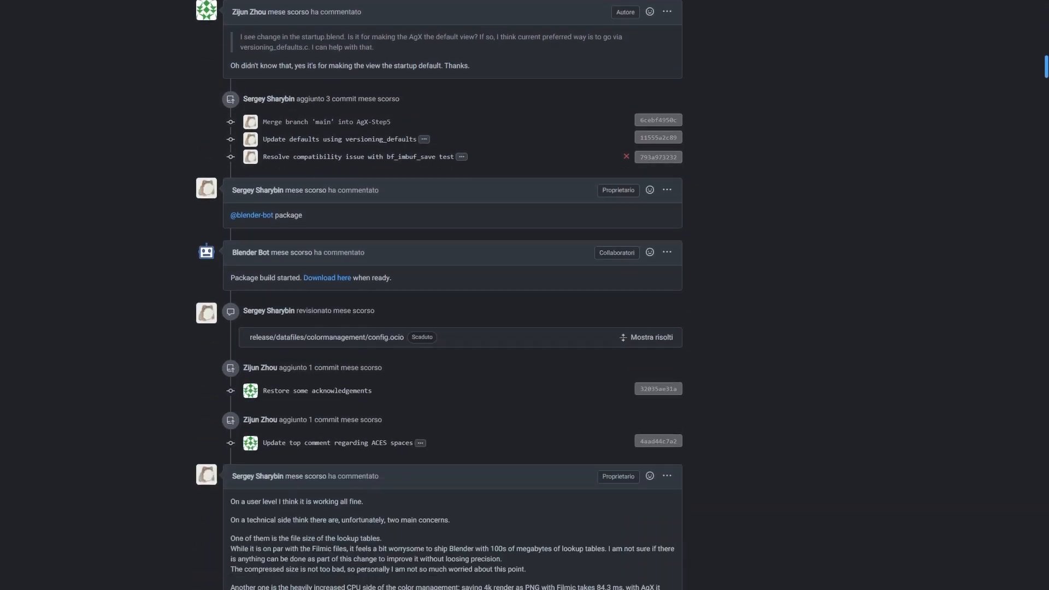
scroll(down, 3)
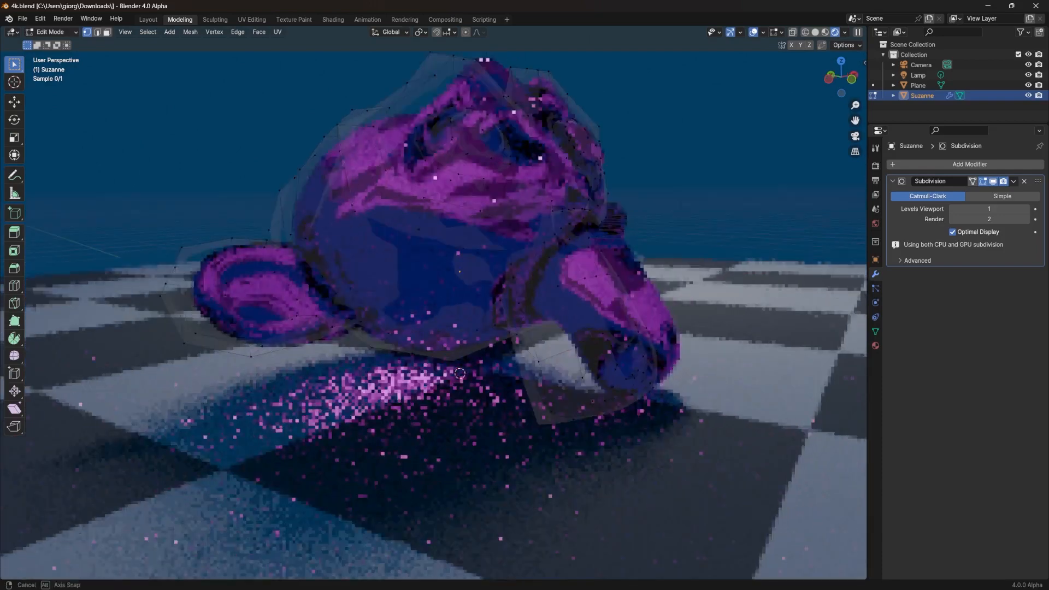
Step: Render the Suzanne scene and show the Render Result in an Image Editor beside the 3D view
click(62, 18)
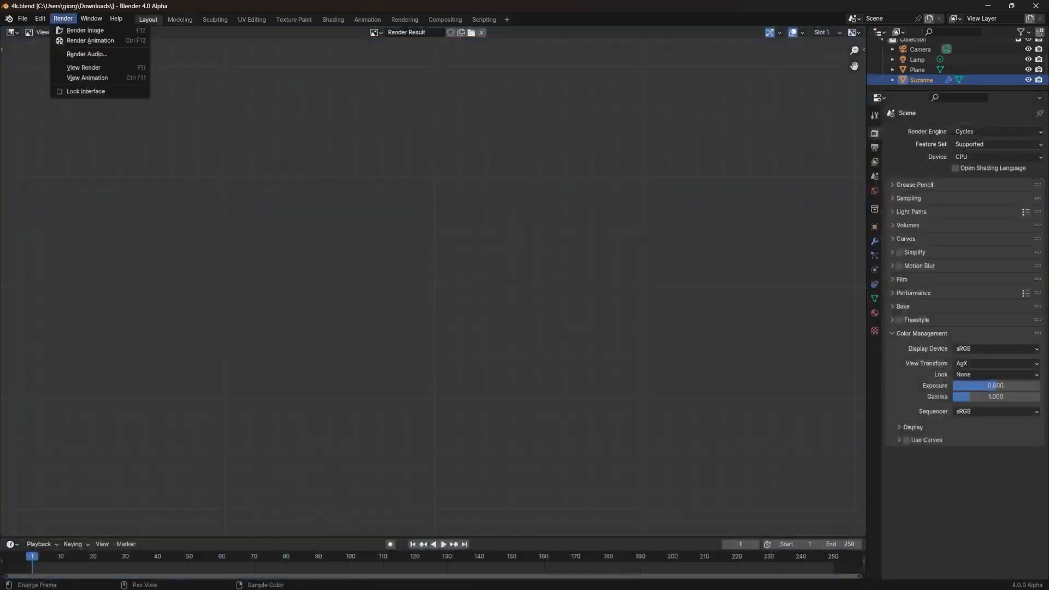
click(85, 30)
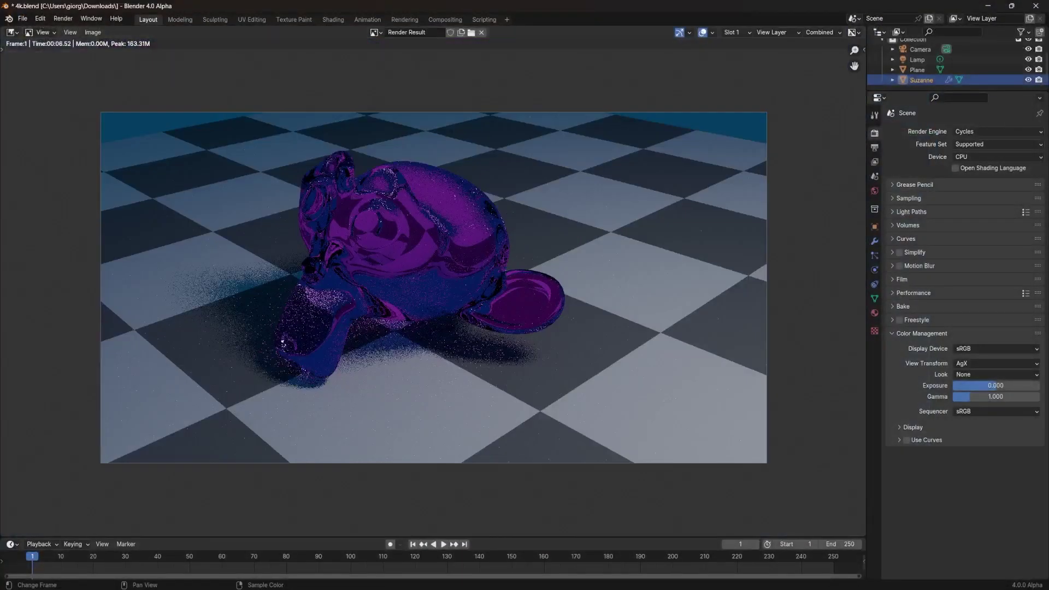
click(309, 32)
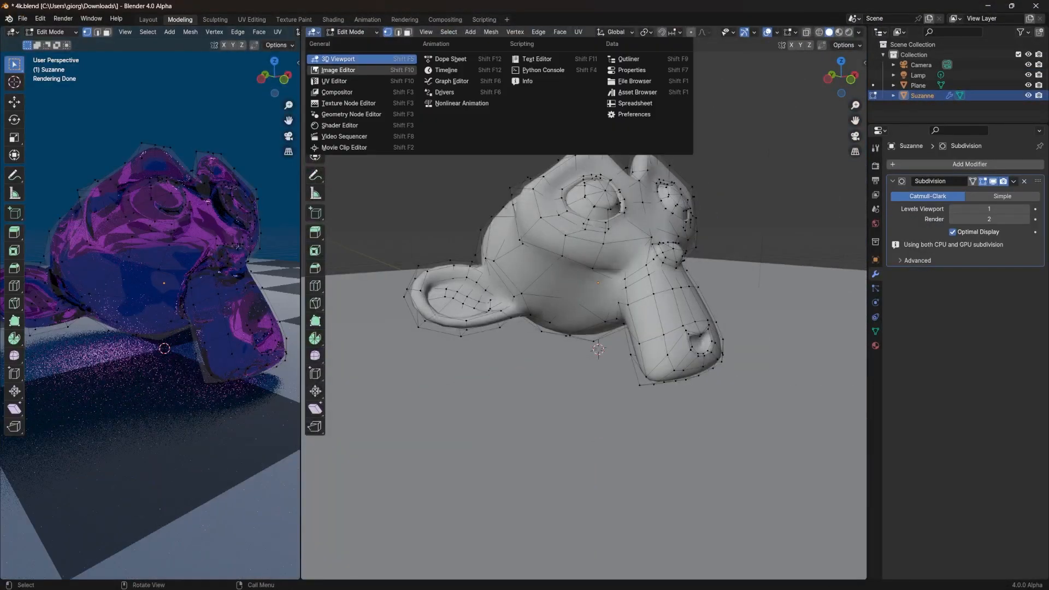
click(339, 70)
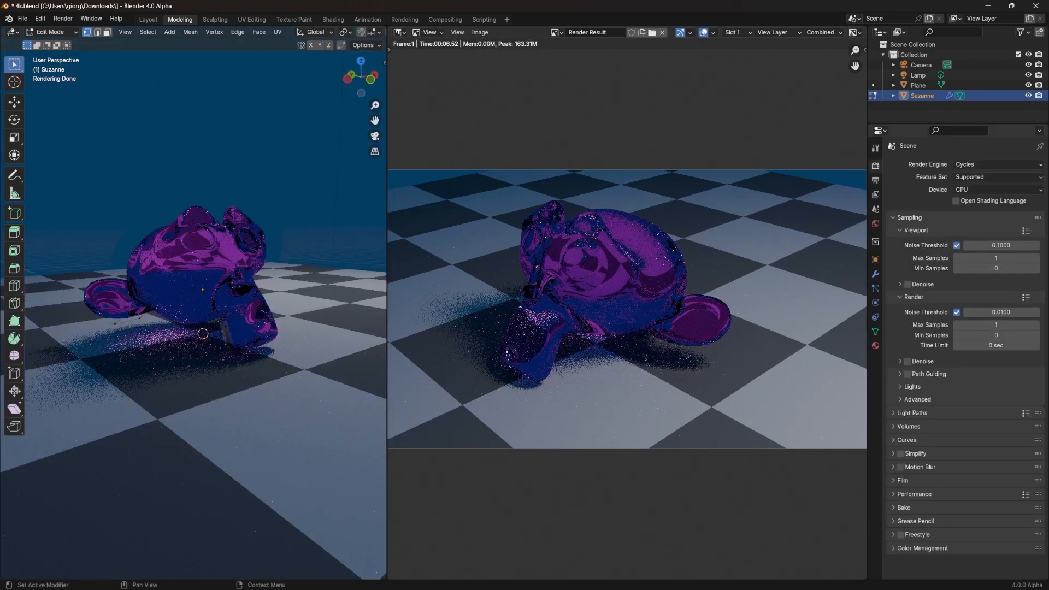
Step: Set the Color Management look to Medium High Contrast, then scroll the Gitea pull request thread
click(994, 506)
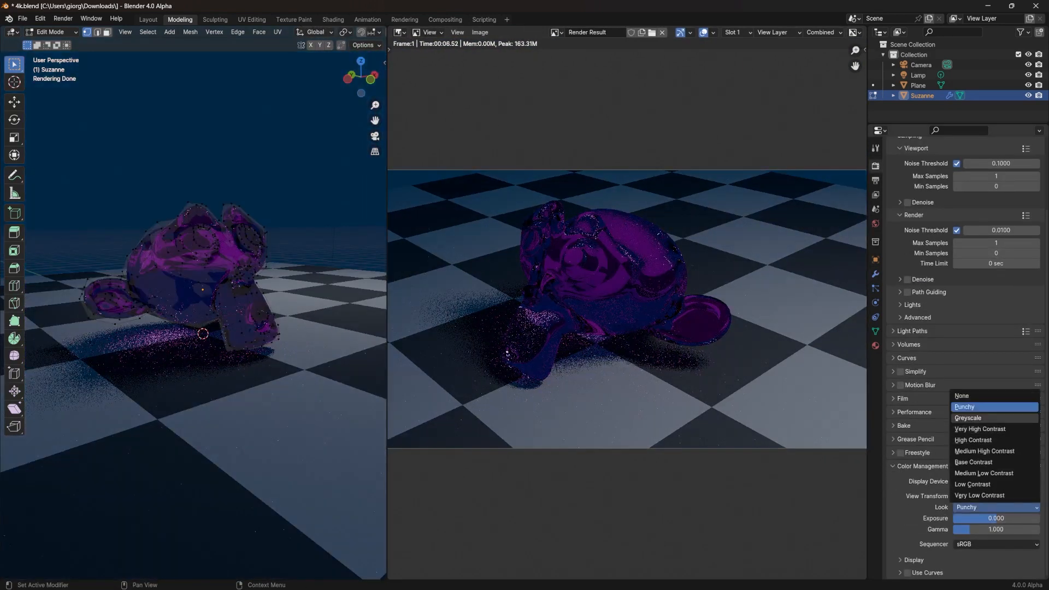
click(983, 452)
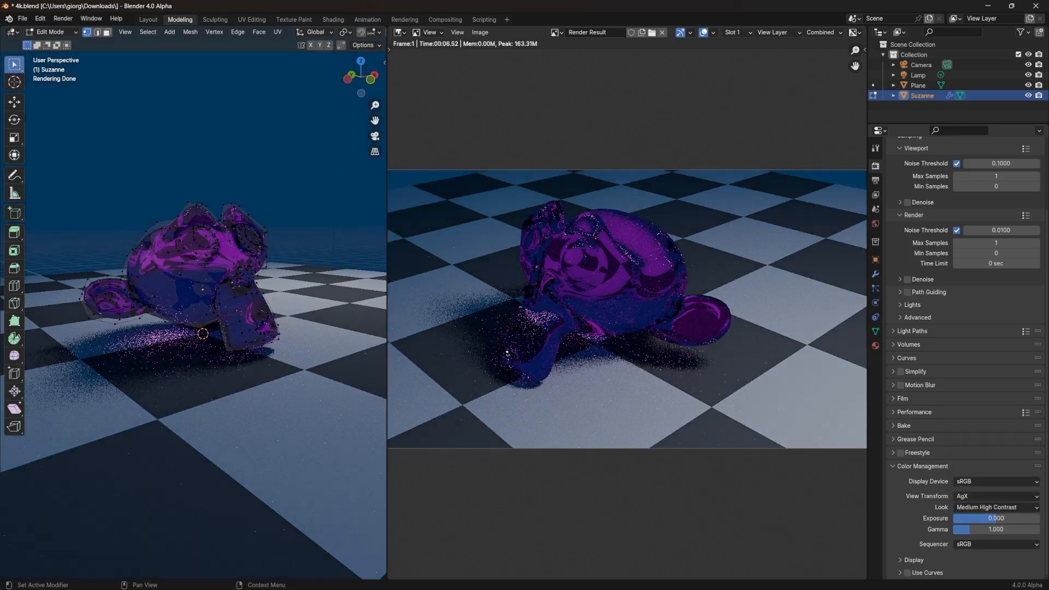
click(996, 506)
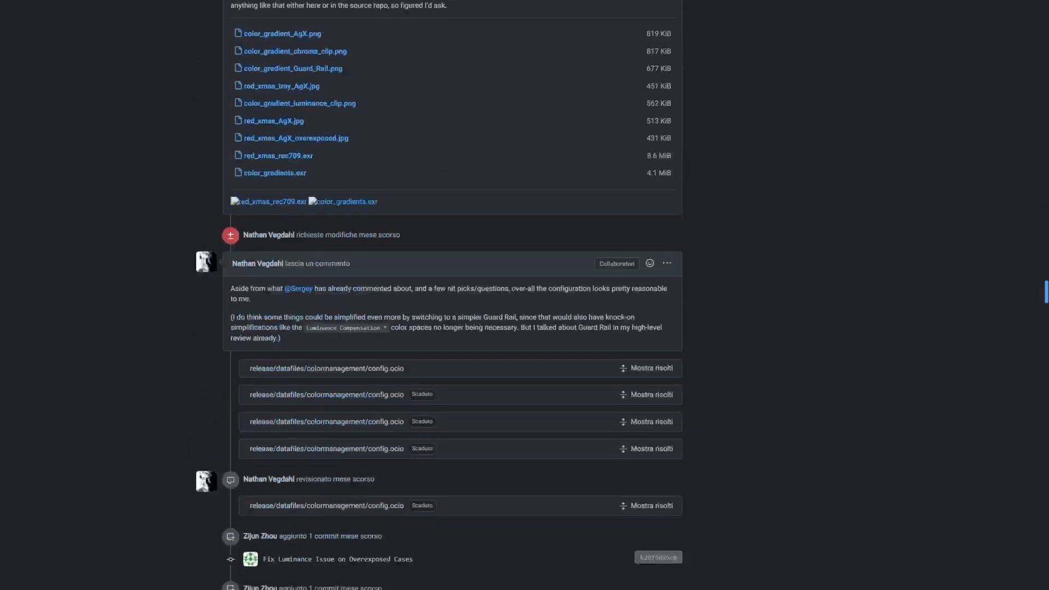
scroll(down, 3)
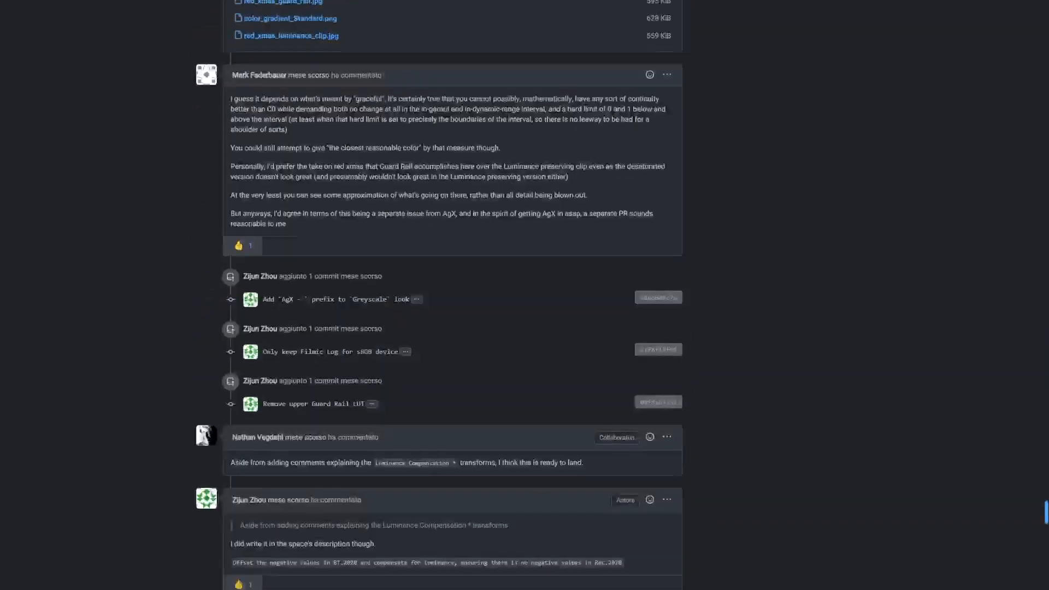